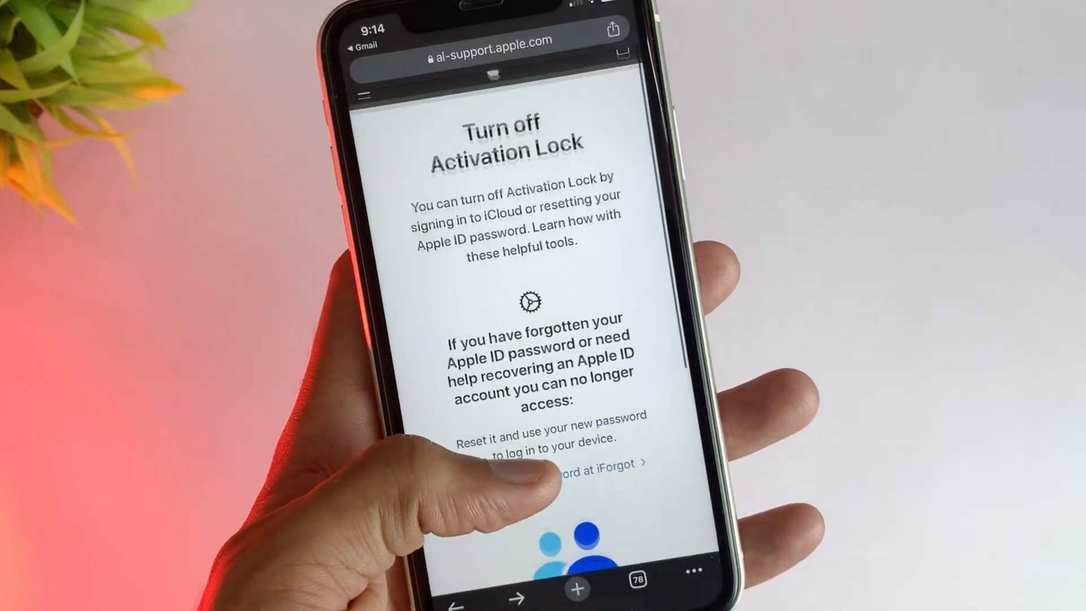
pyautogui.scroll(3)
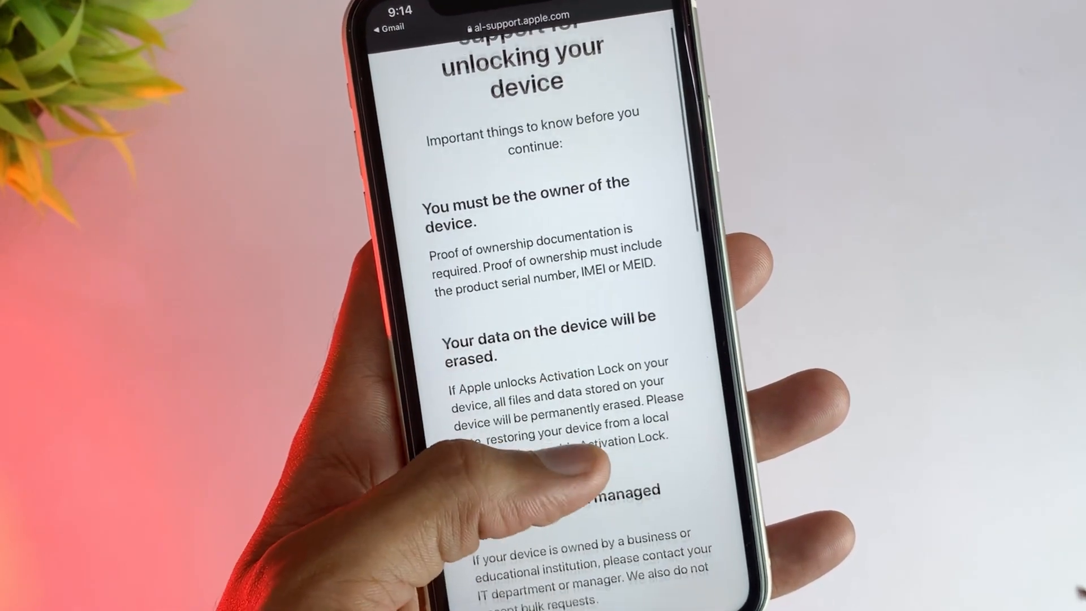
pyautogui.scroll(3)
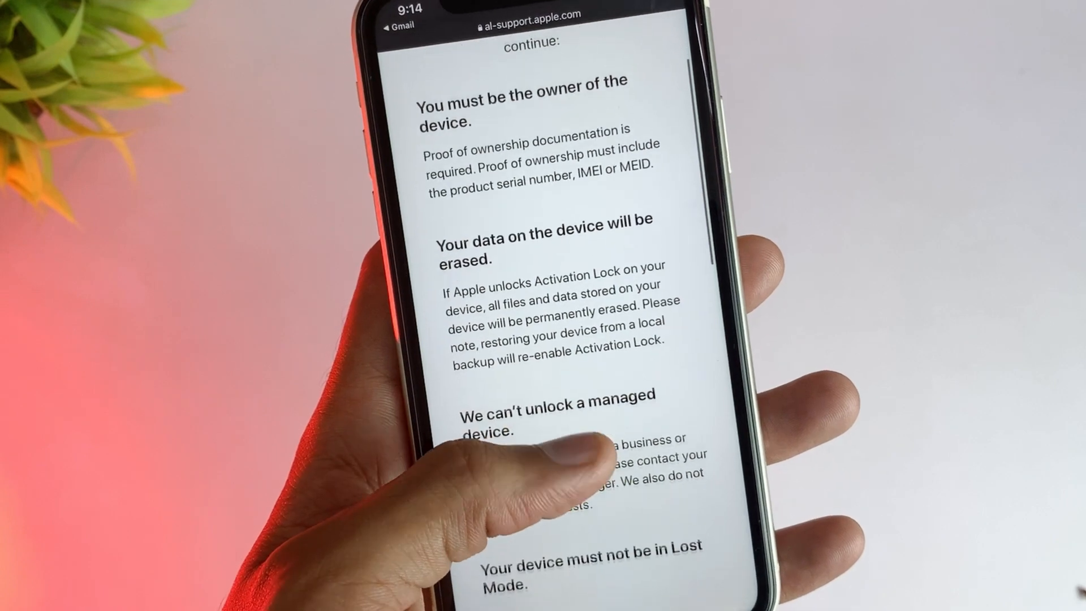
pyautogui.scroll(3)
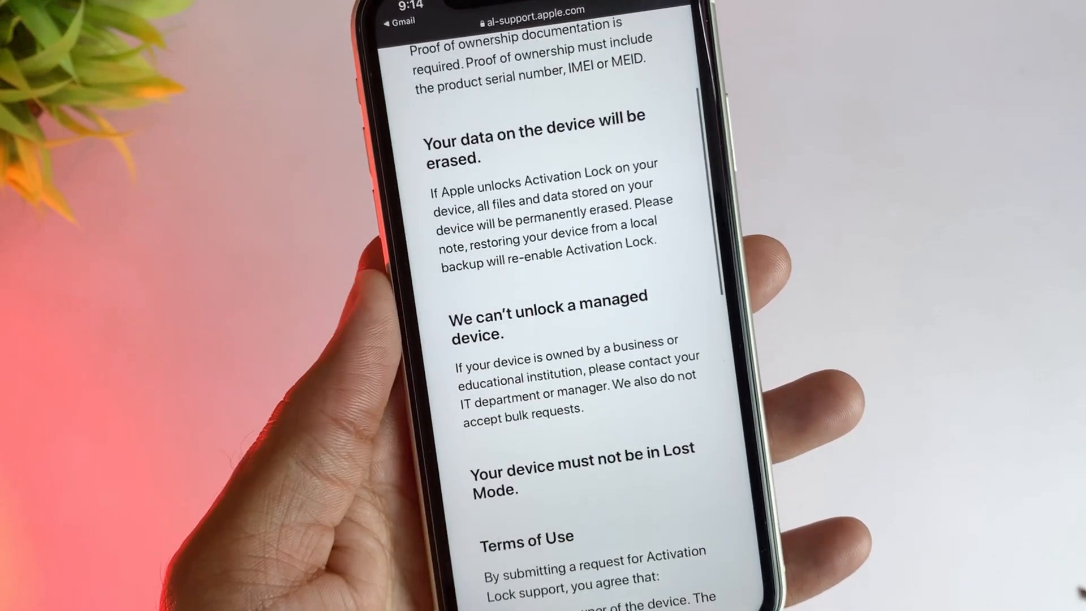